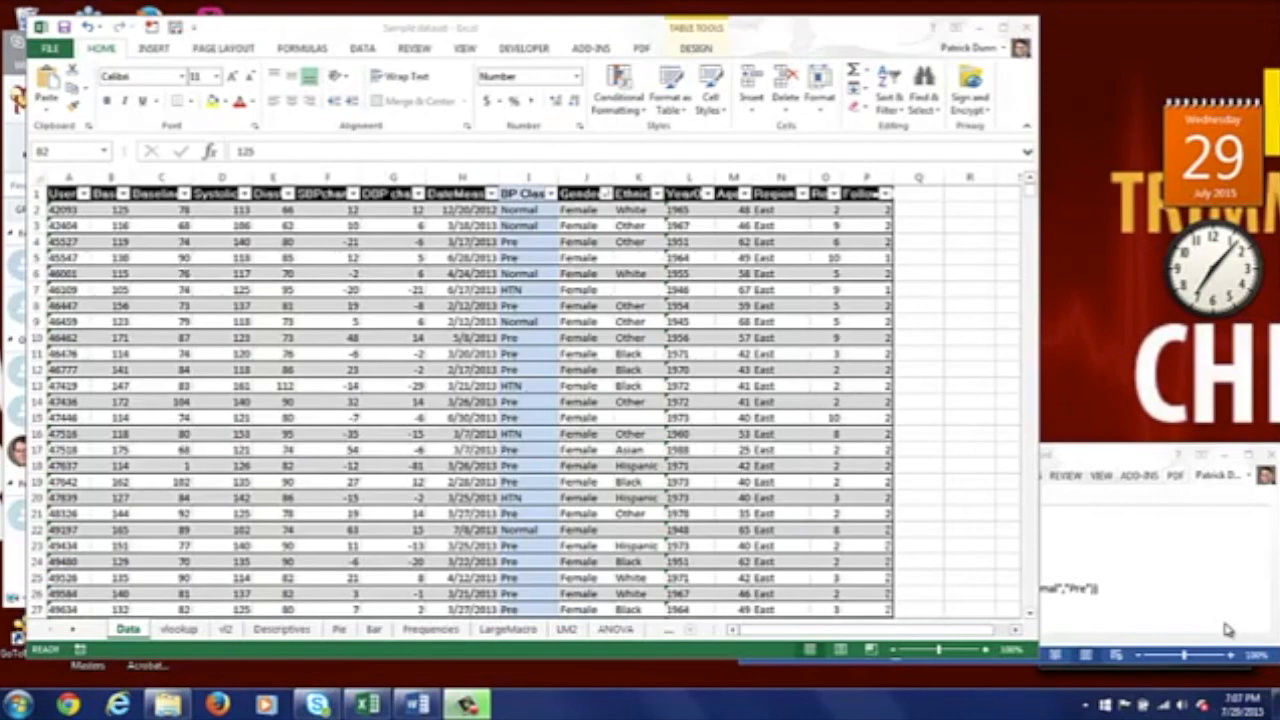
mouse_move(1204, 568)
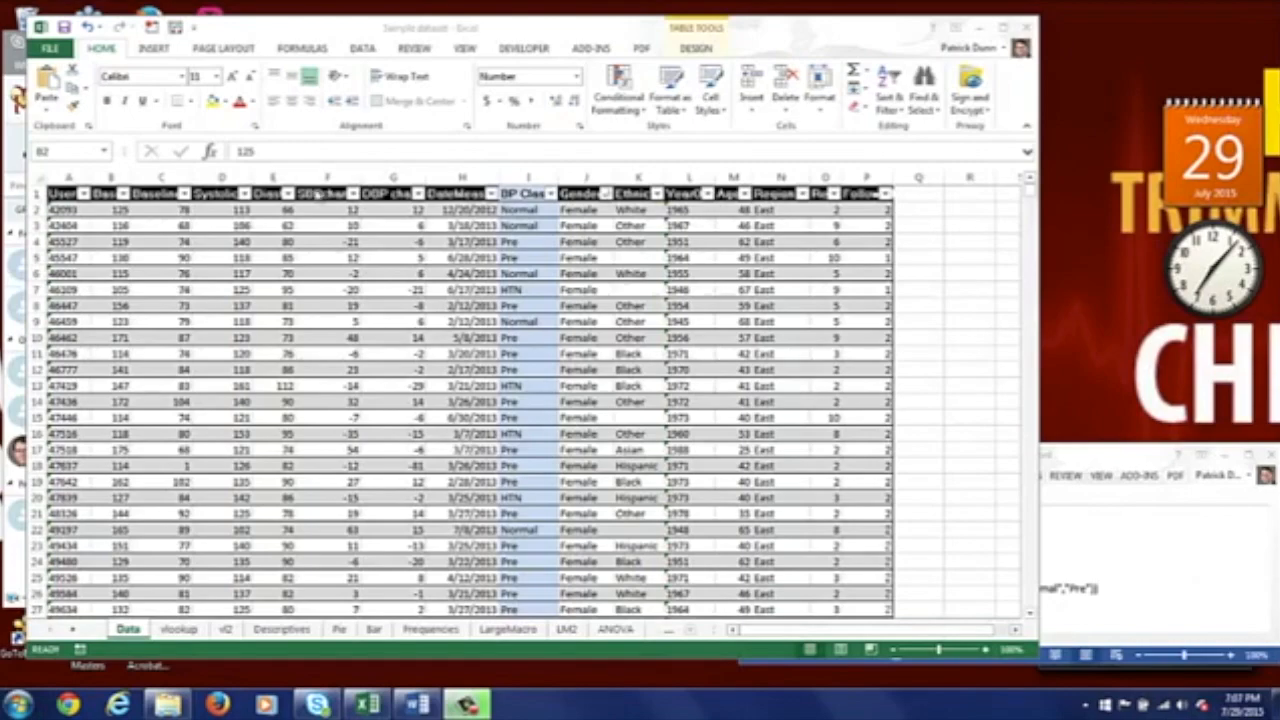
mouse_move(158, 218)
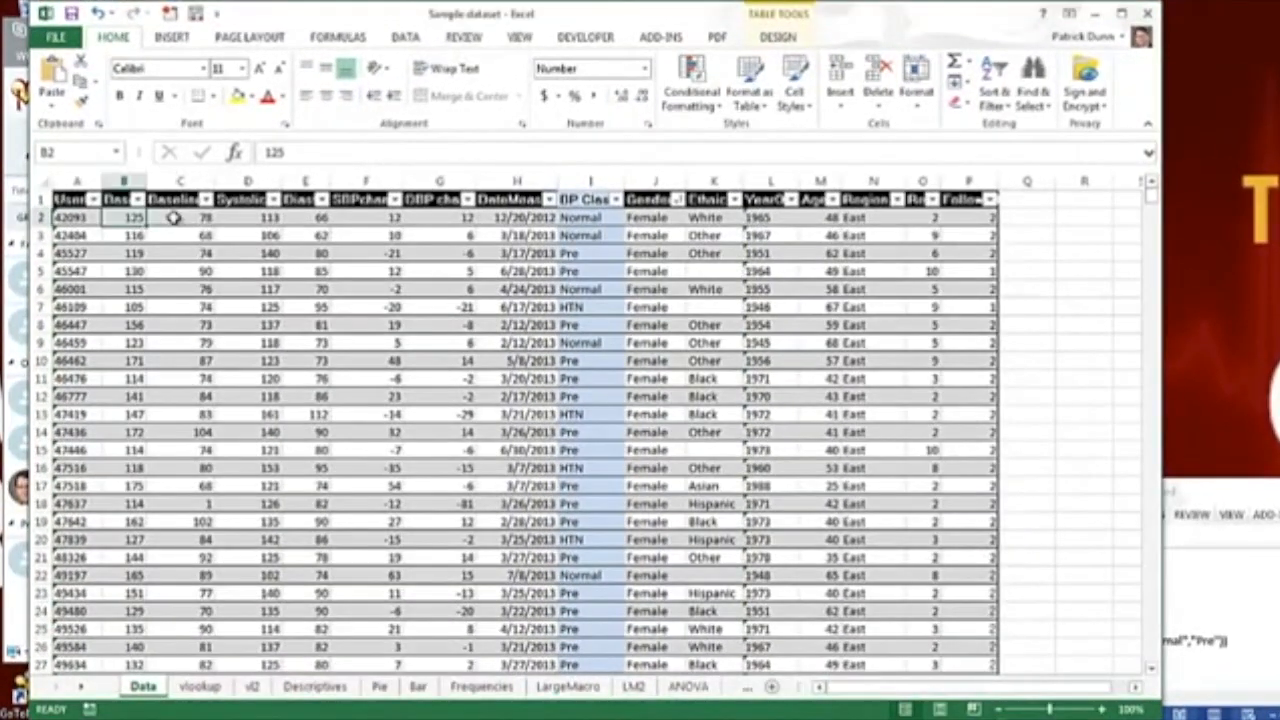
Inspect the first record's values in B2 through E2 and F2's existing PRODUCT formula.
click(180, 217)
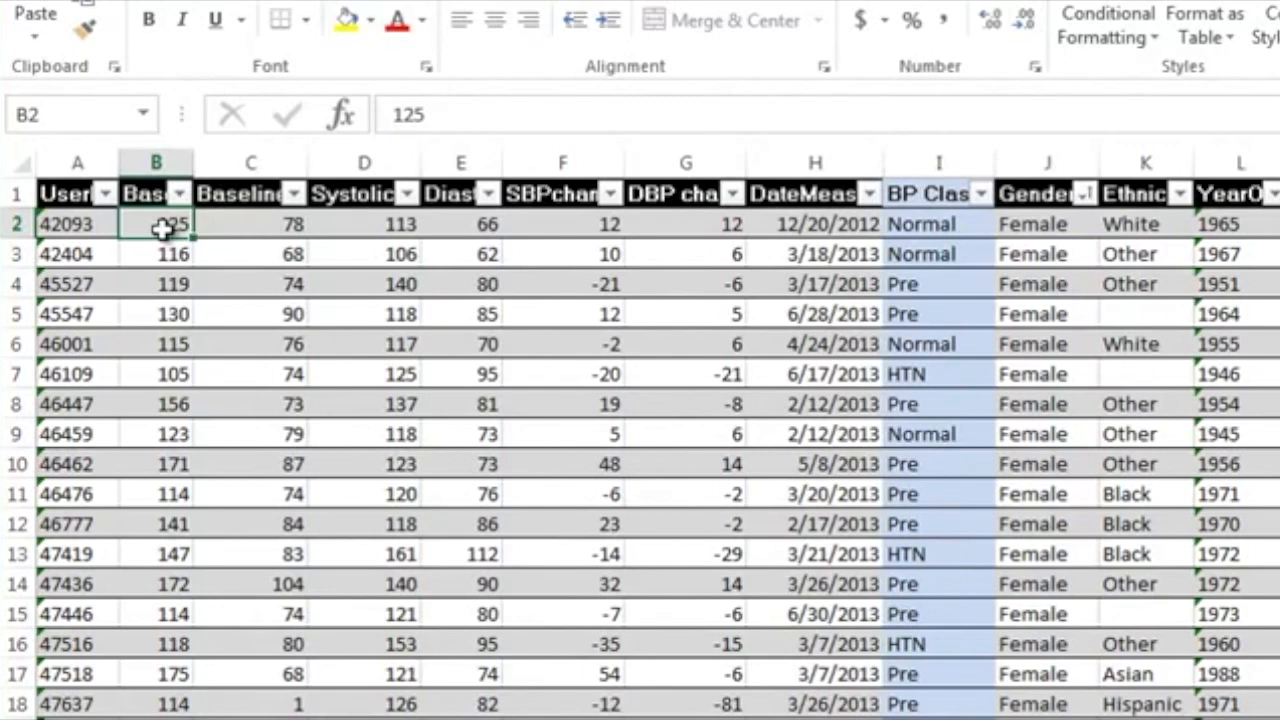
click(251, 223)
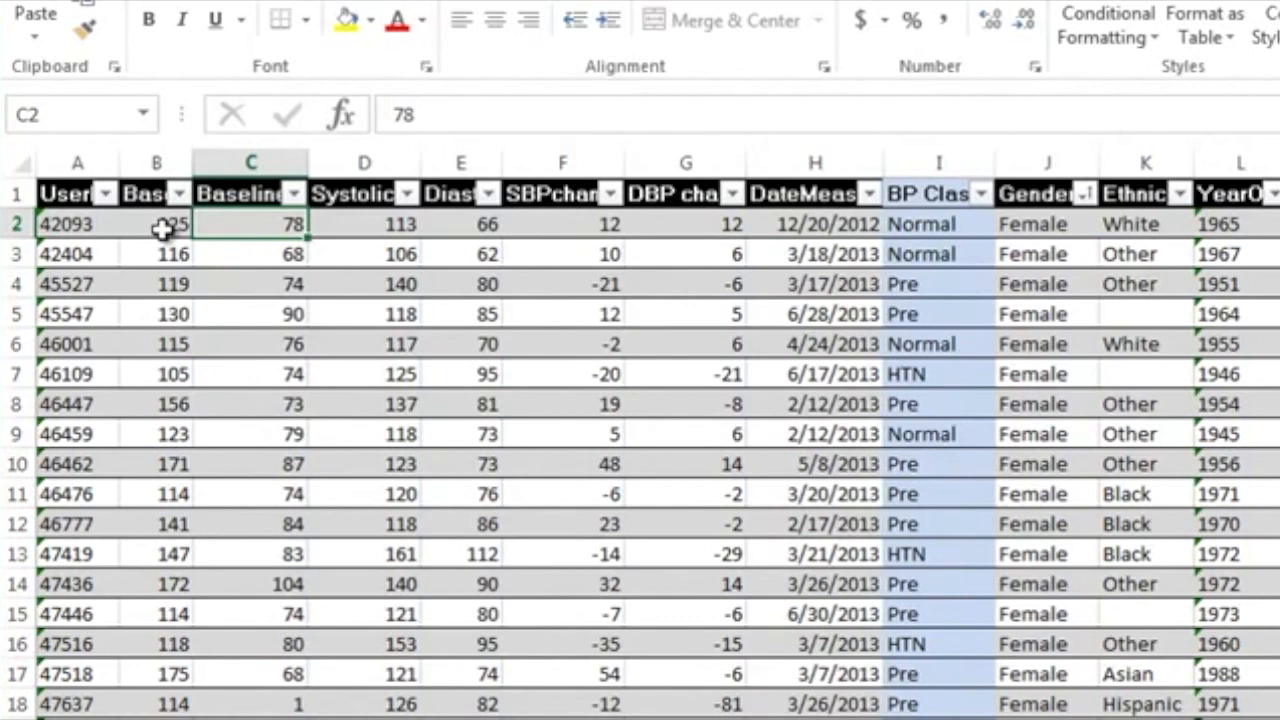
click(364, 223)
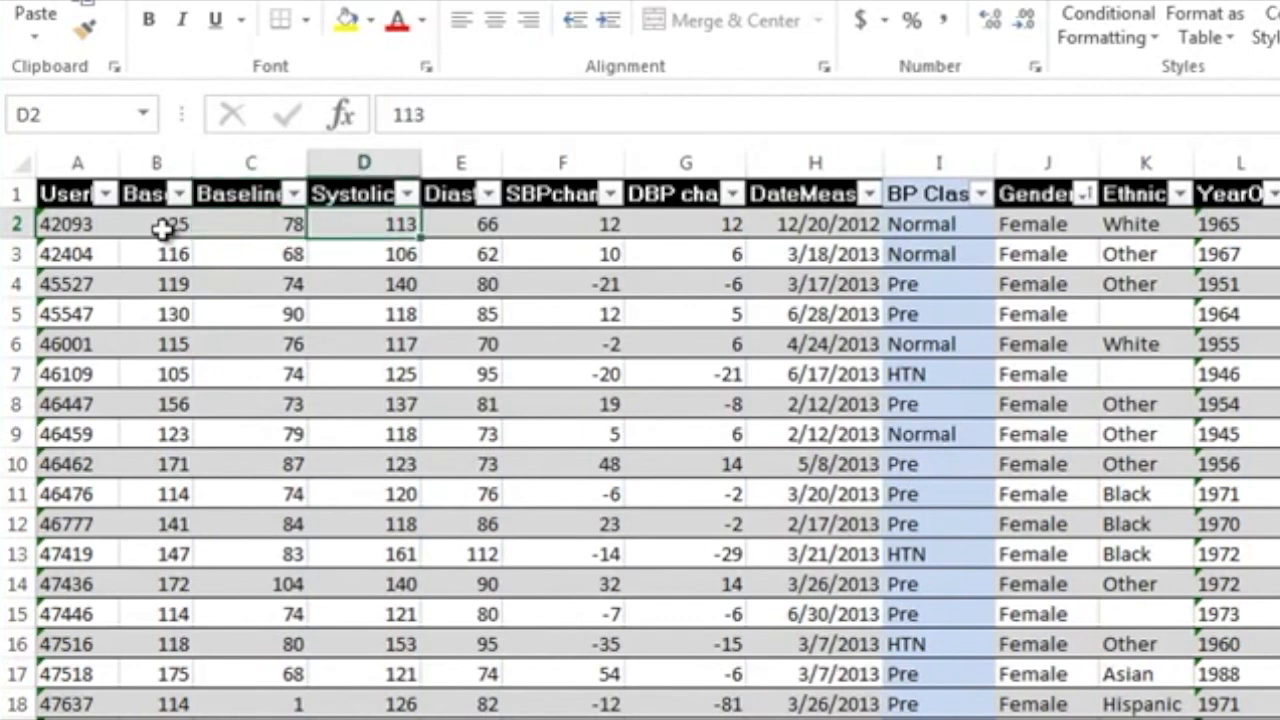
click(461, 223)
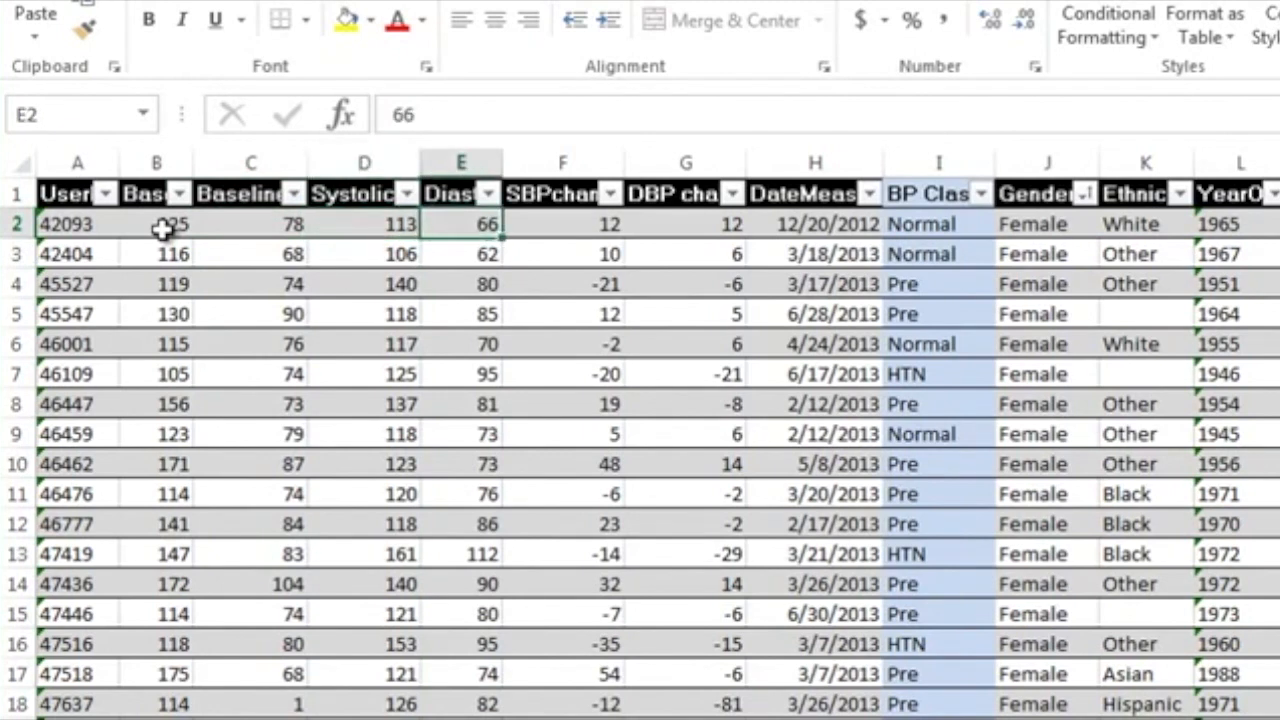
click(562, 223)
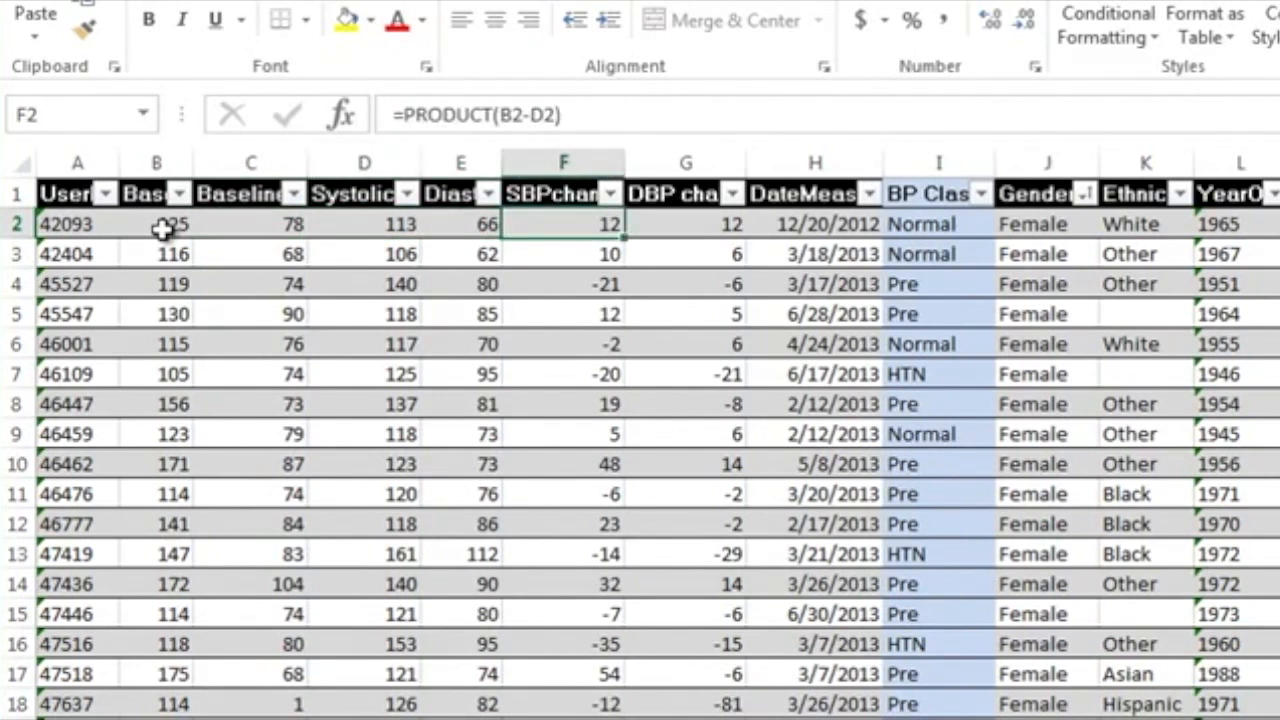
mouse_move(540, 232)
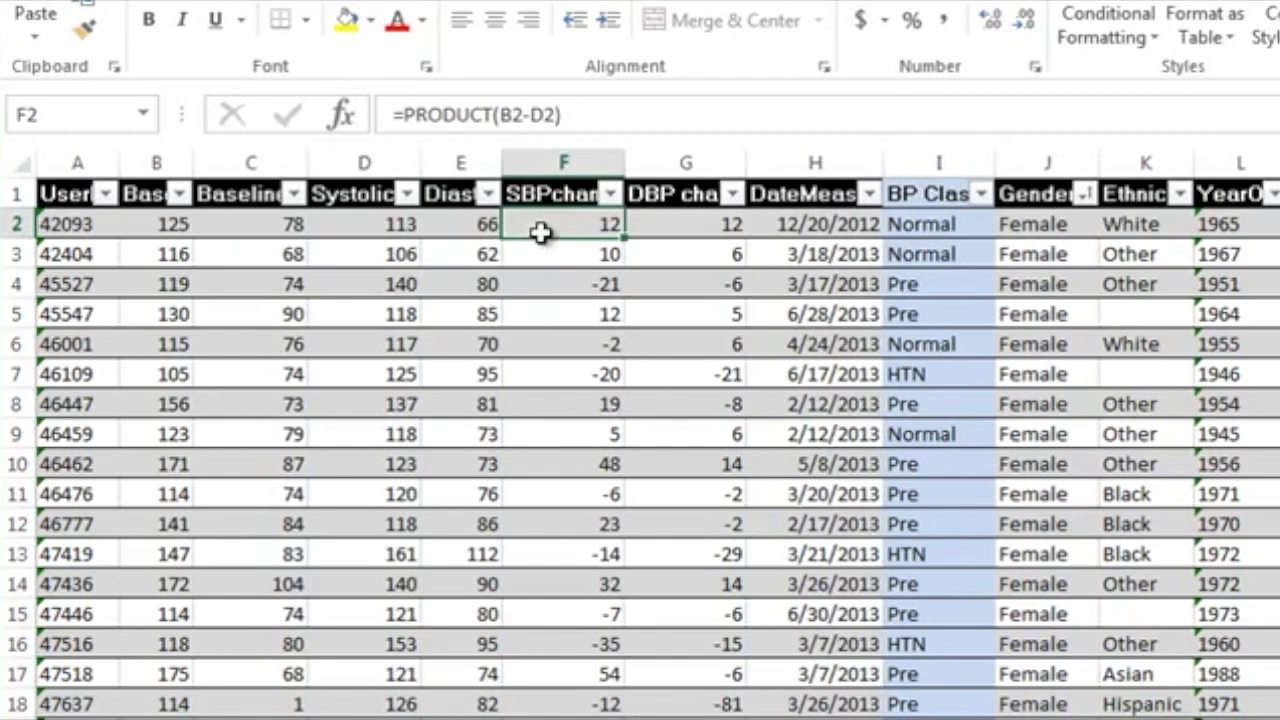
mouse_move(635, 238)
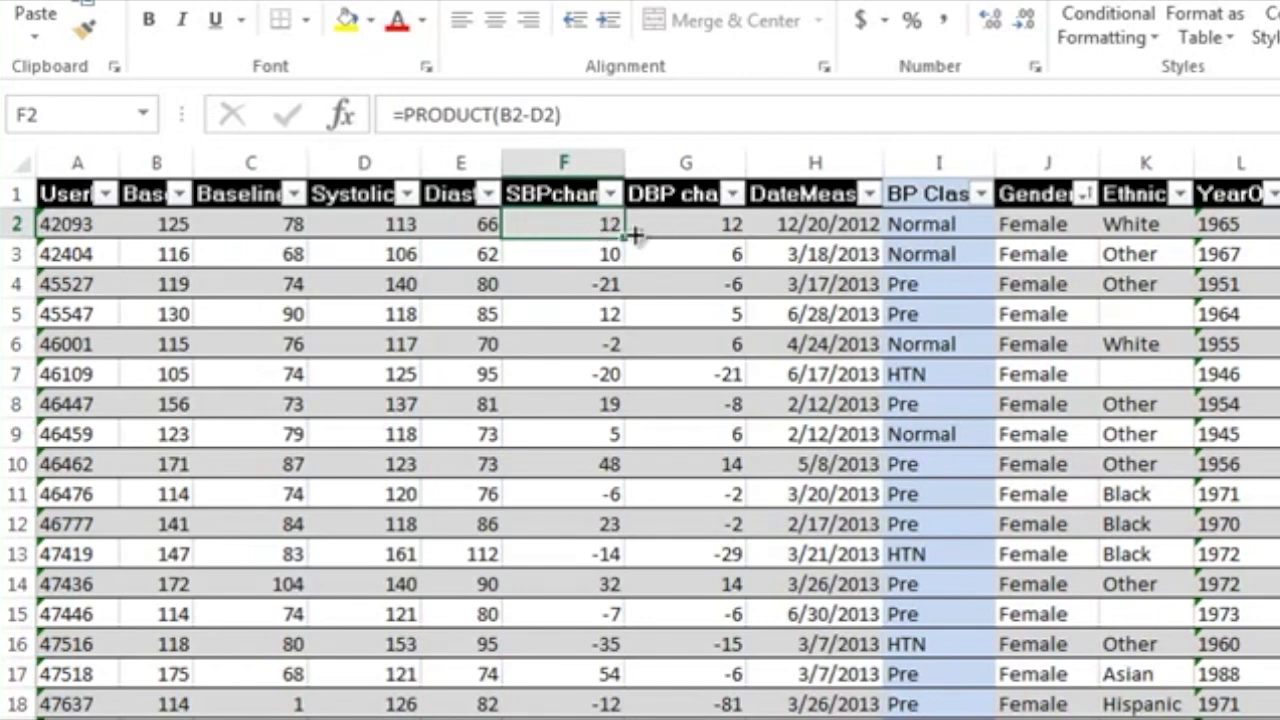
mouse_move(655, 230)
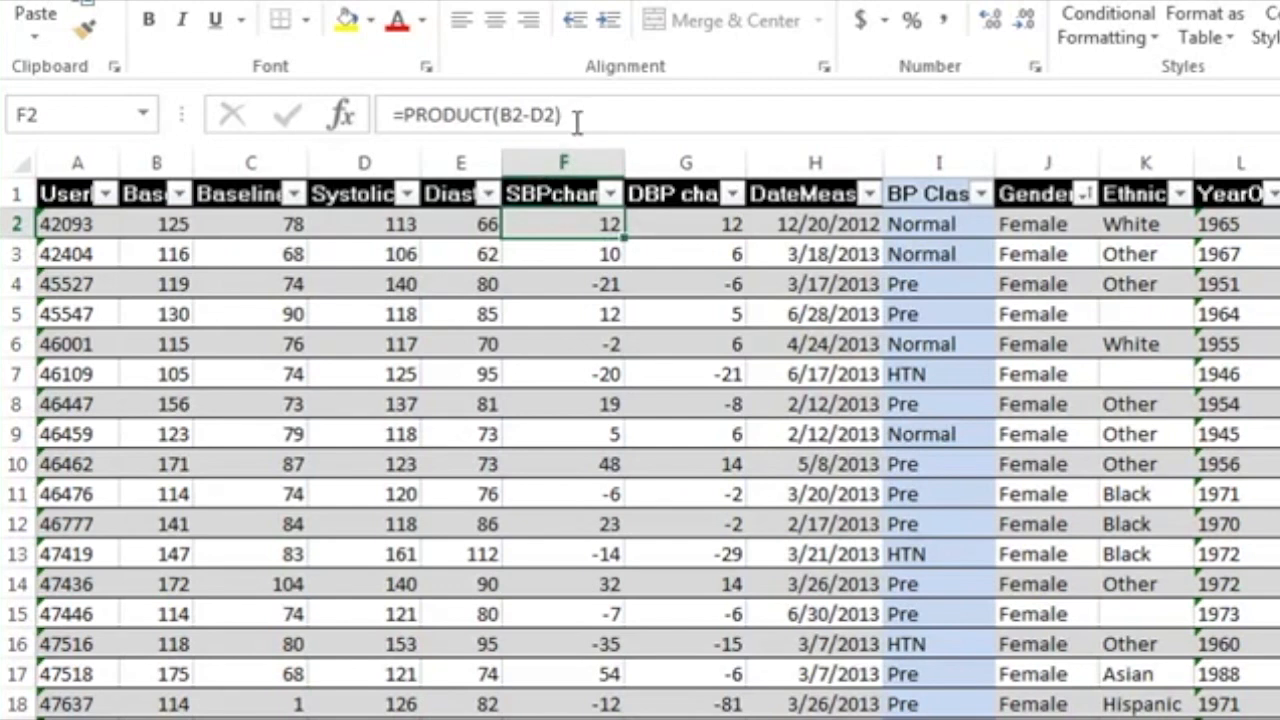
mouse_move(578, 115)
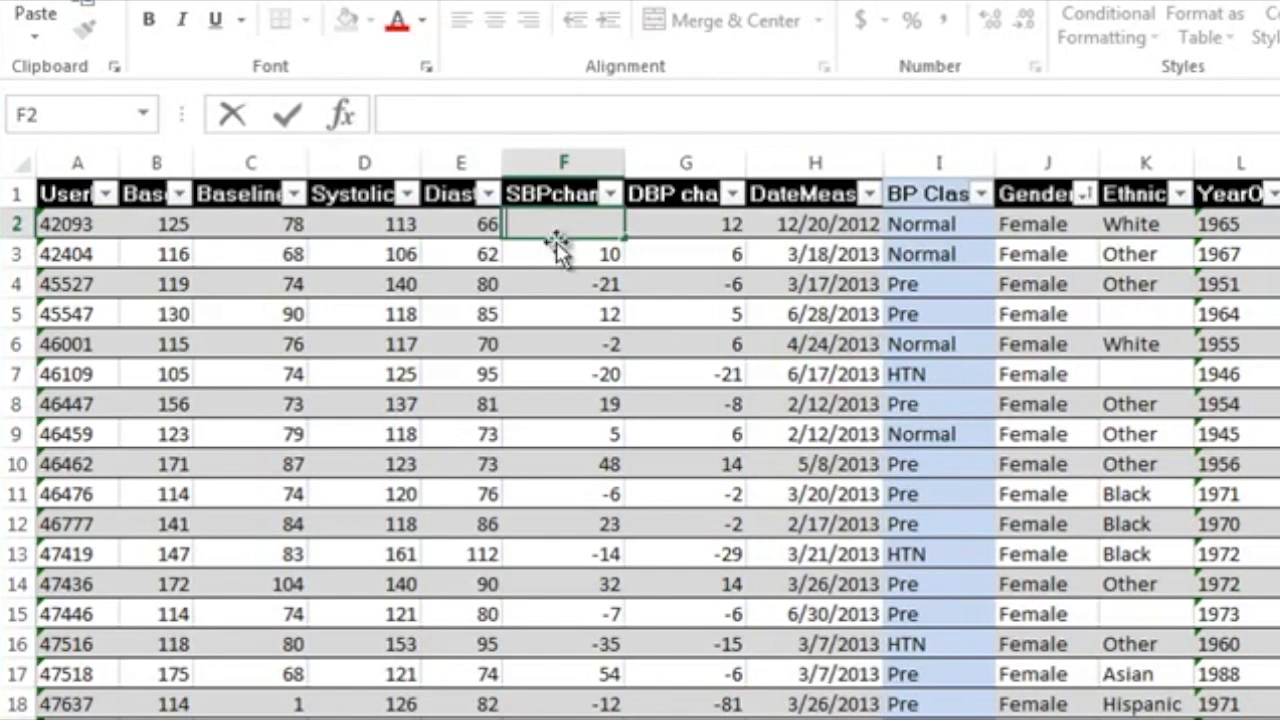
Compare against F3's formula, then clear cell F2 to begin a new formula.
click(562, 253)
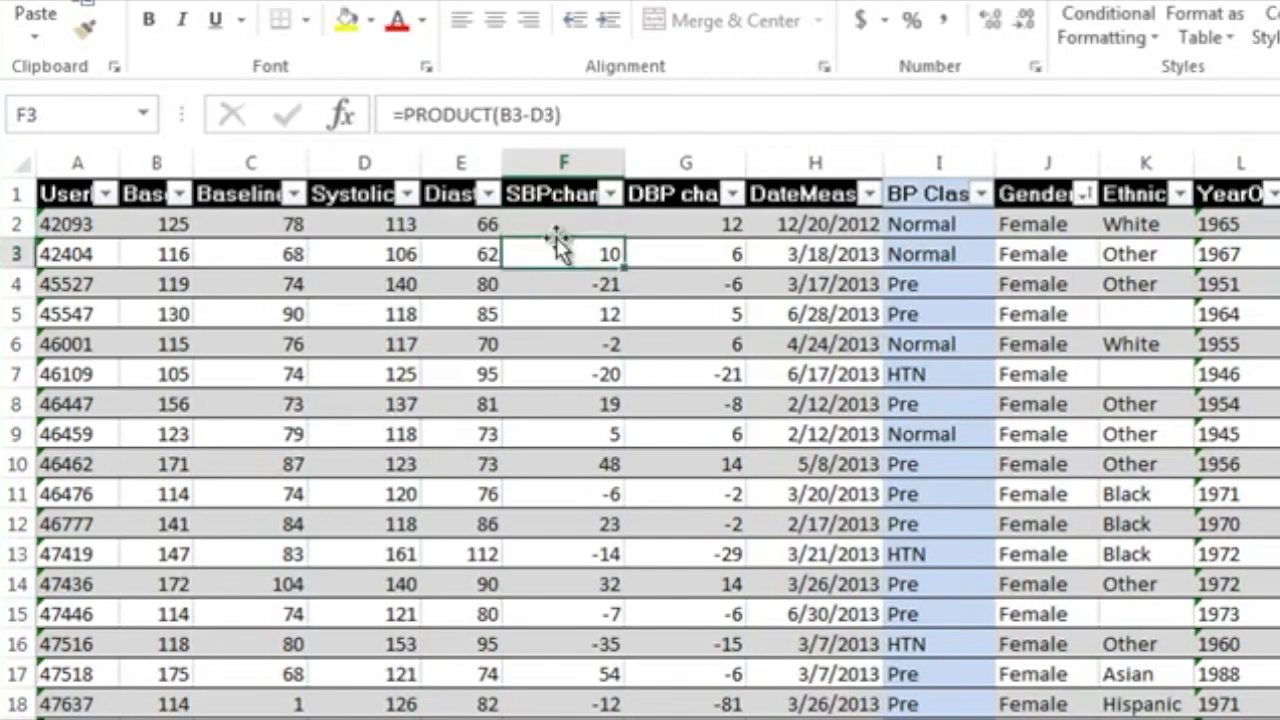
click(563, 223)
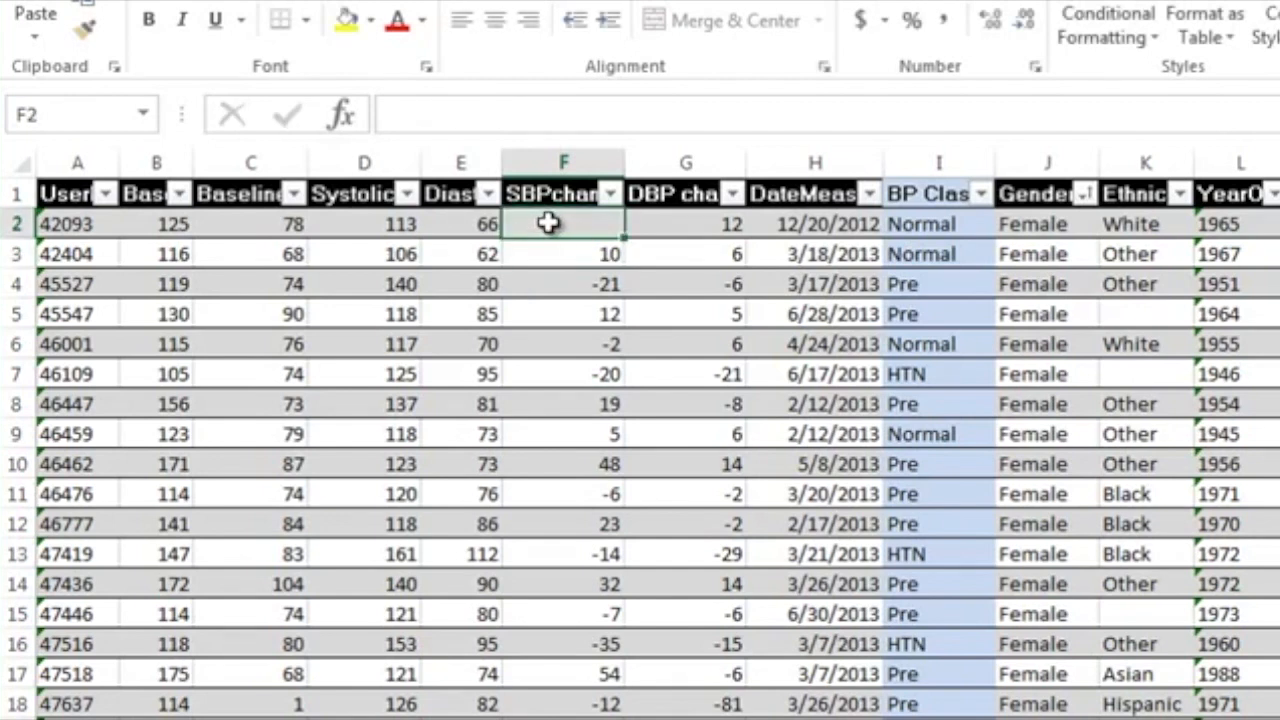
key(Delete)
text(=)
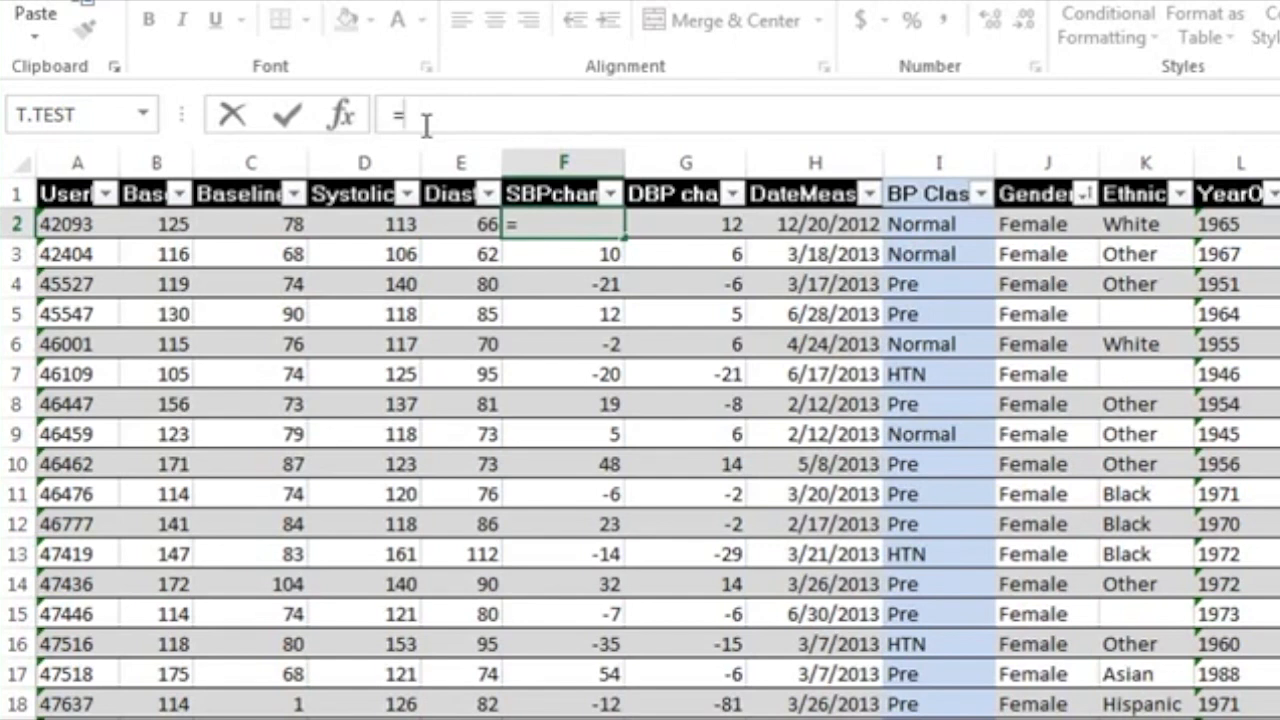
Type the SUM function name into F2, briefly trying 'prod' before settling on 'sum'.
text(sum)
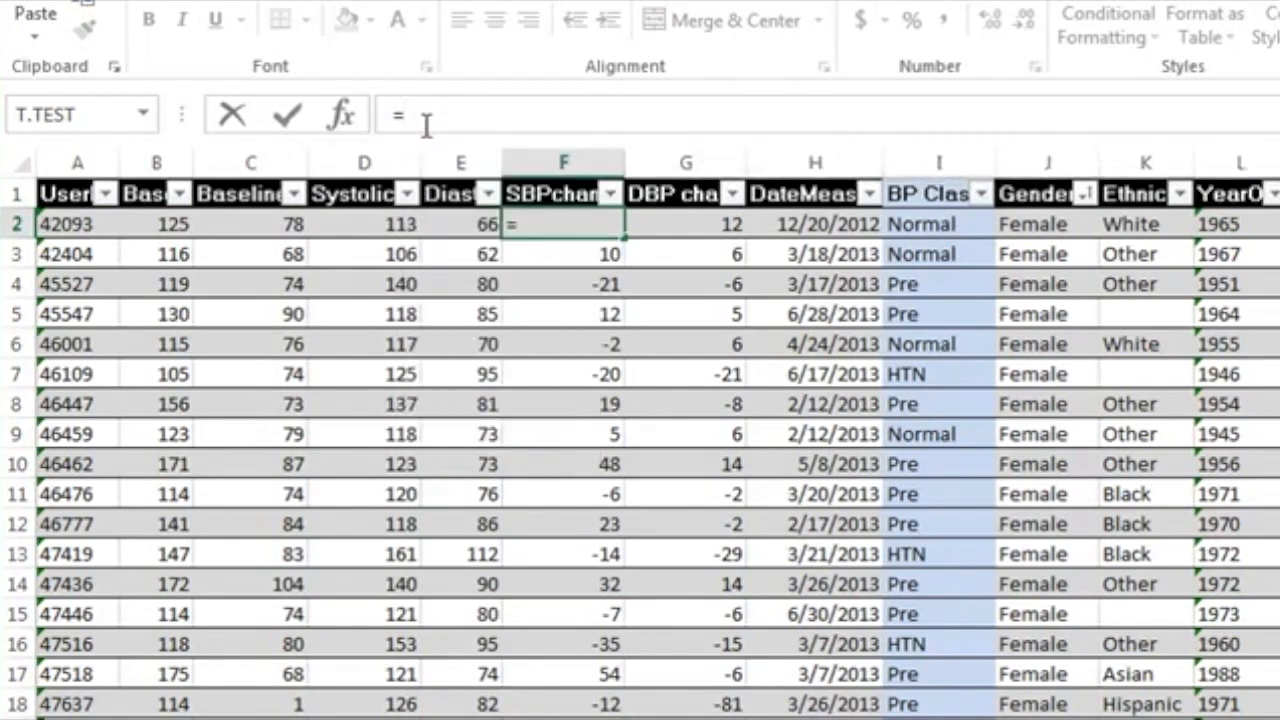
text(prod)
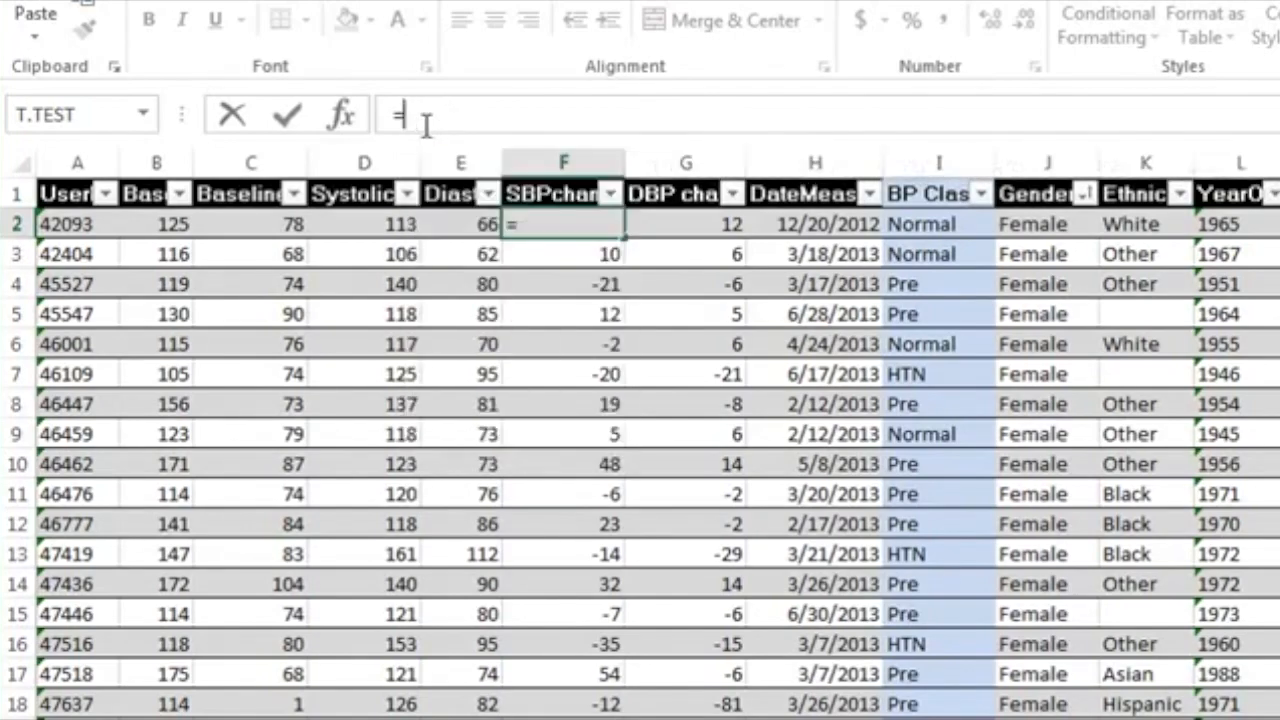
text(sum)
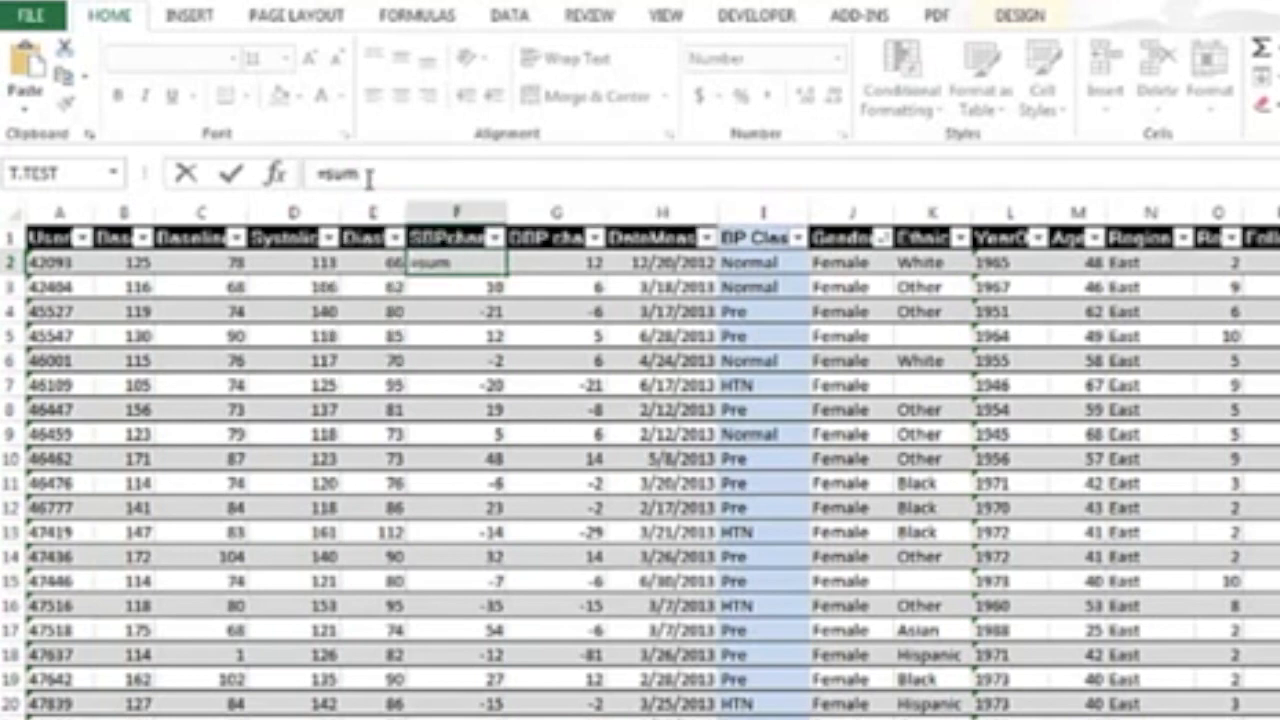
Finish F2 as =SUM(B2-D2), referencing B2 and subtracting D2, to show 12.
text(()
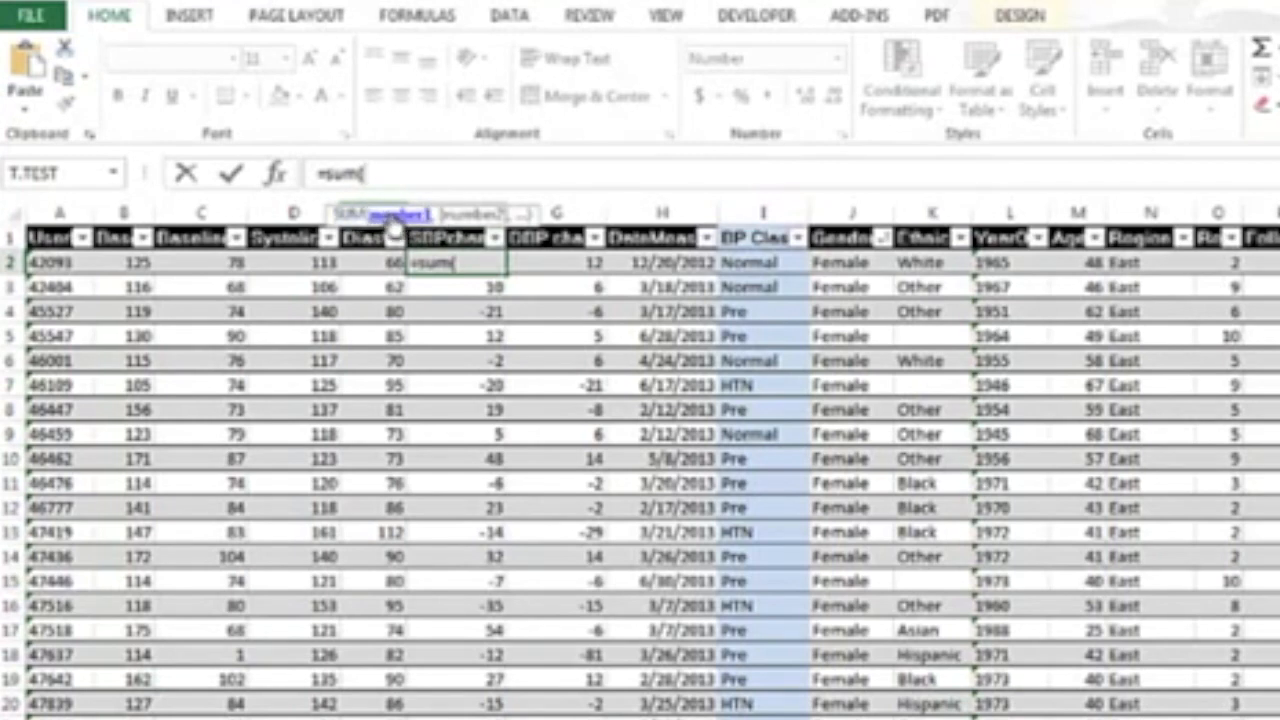
mouse_move(400, 185)
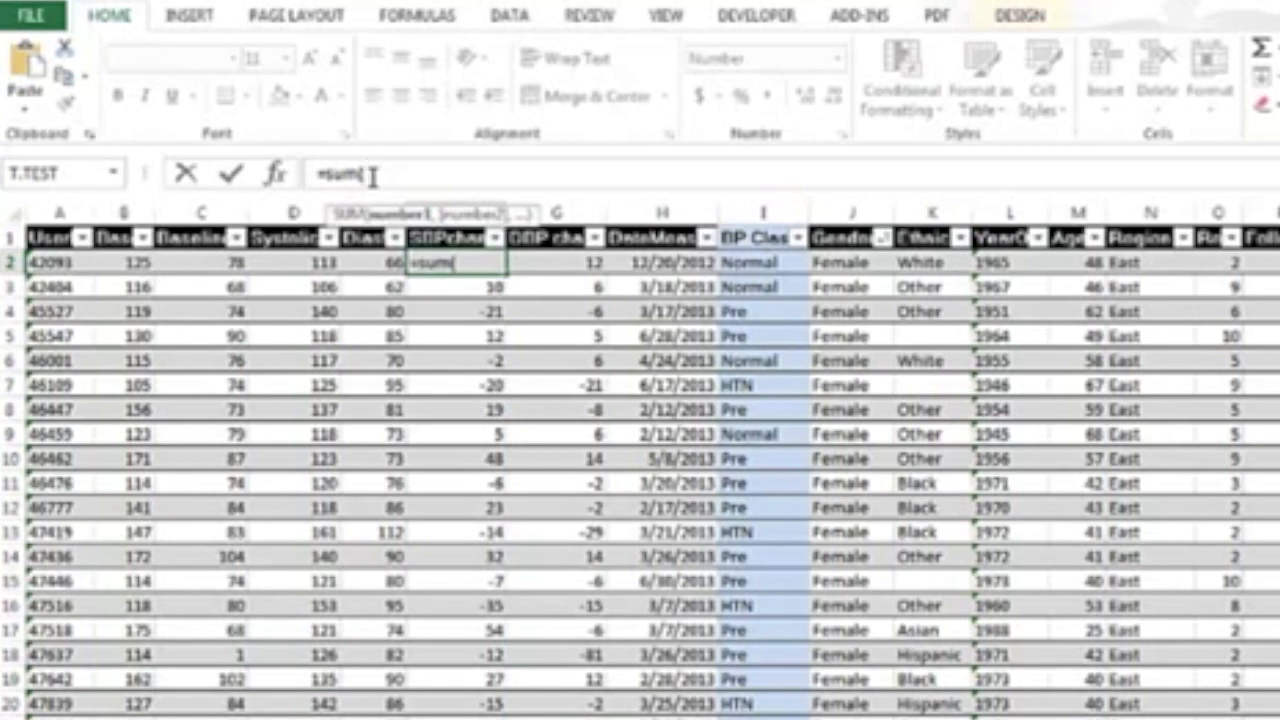
click(125, 262)
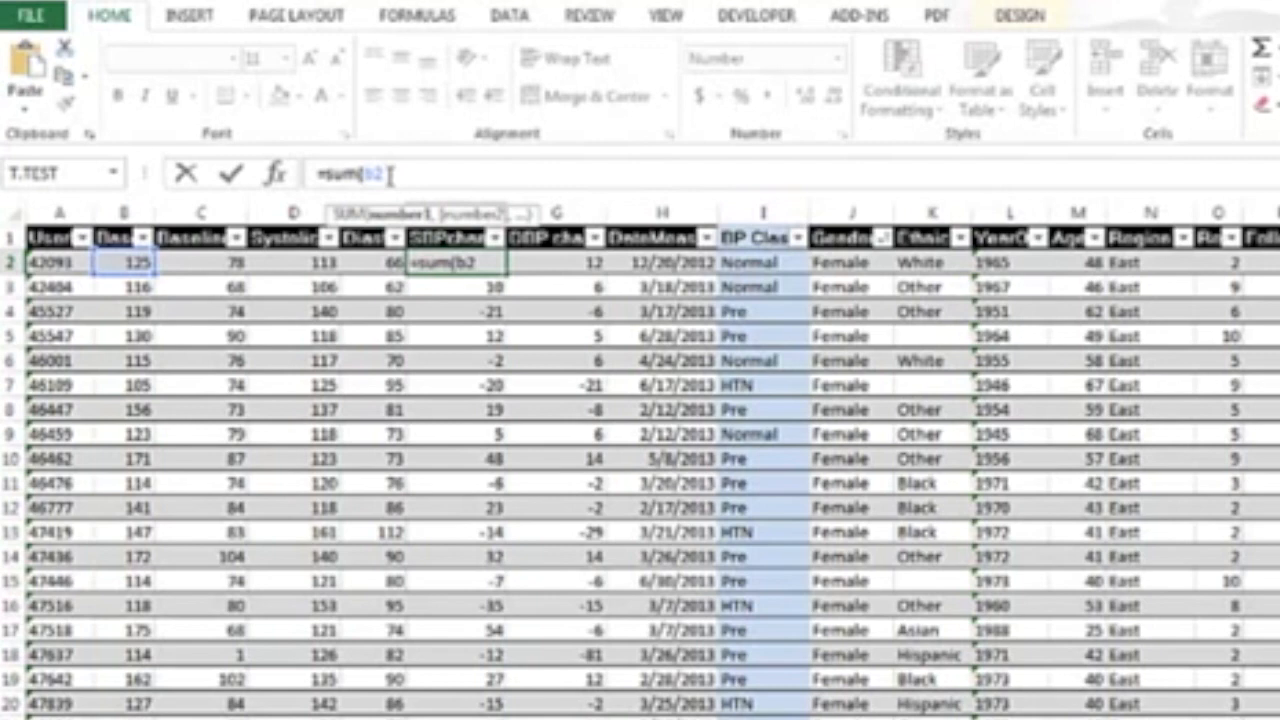
text(-D3))
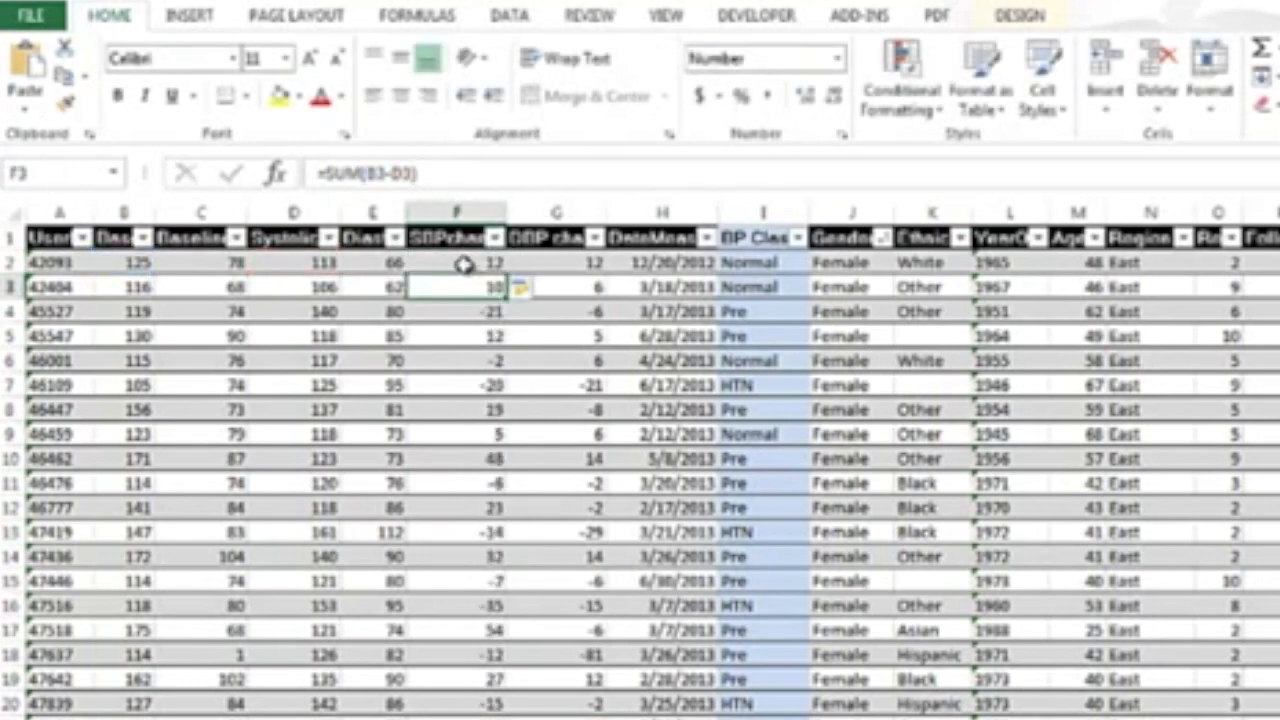
click(455, 262)
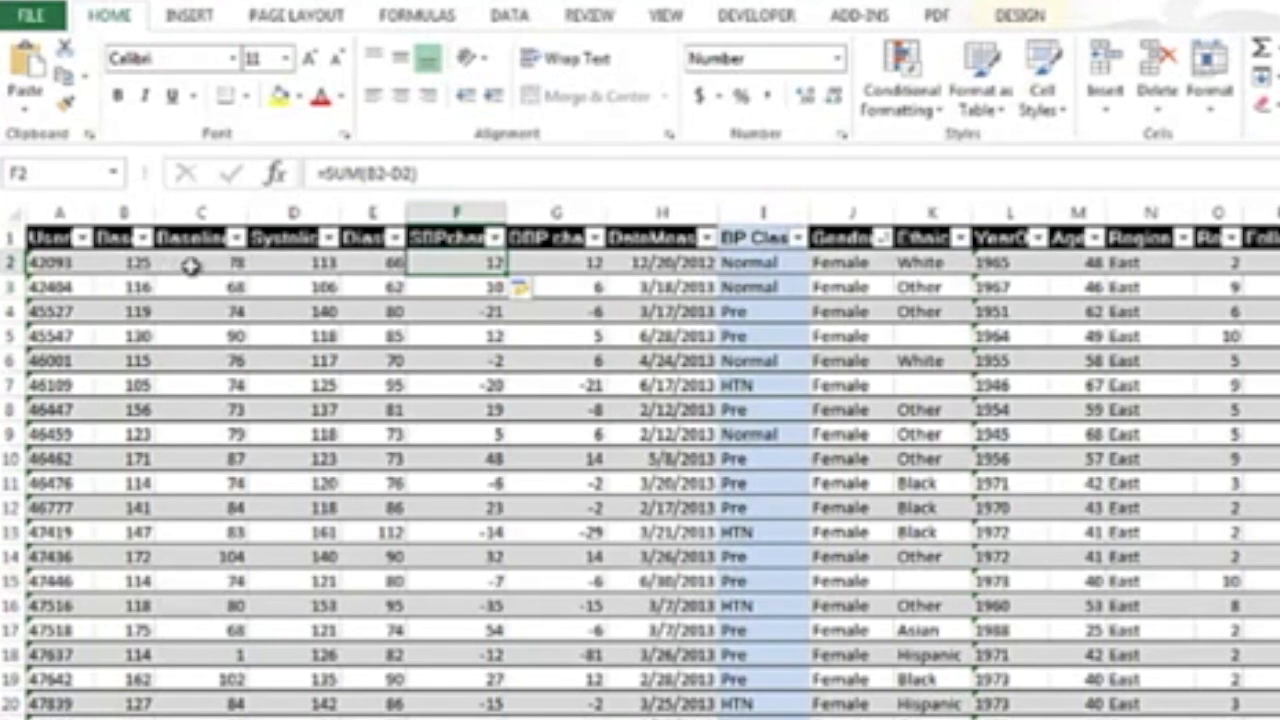
mouse_move(358, 265)
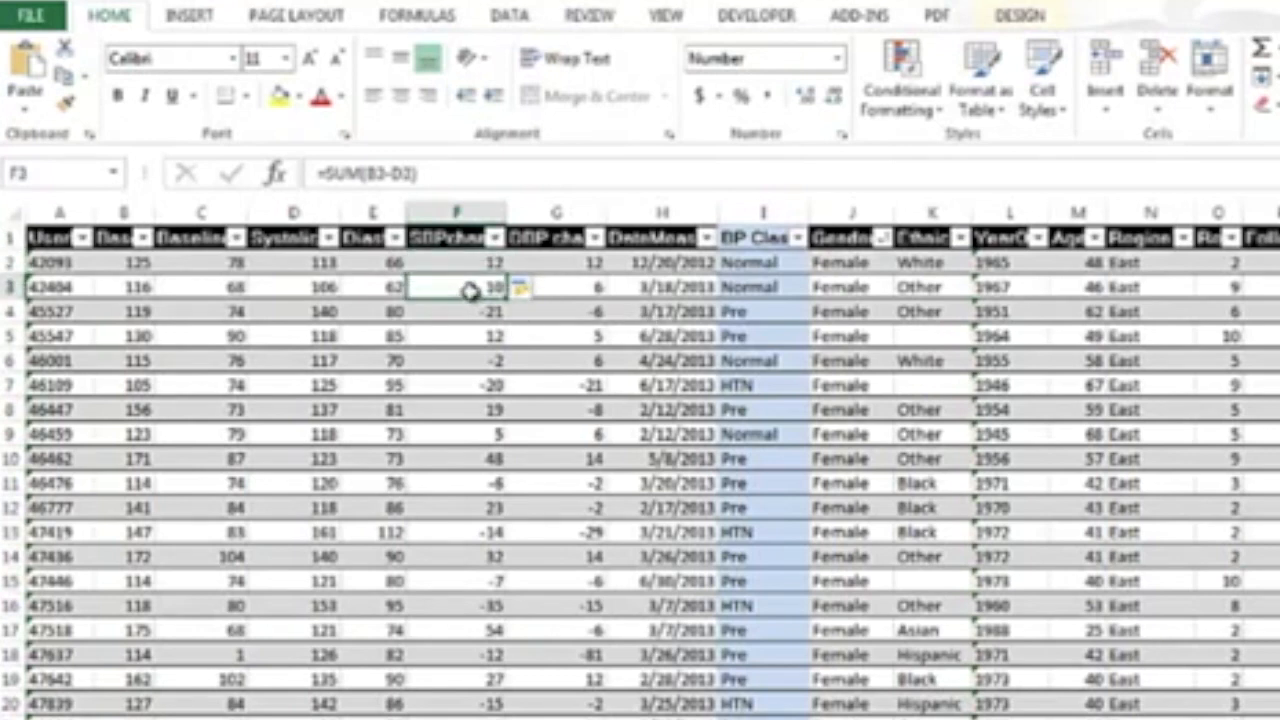
click(456, 311)
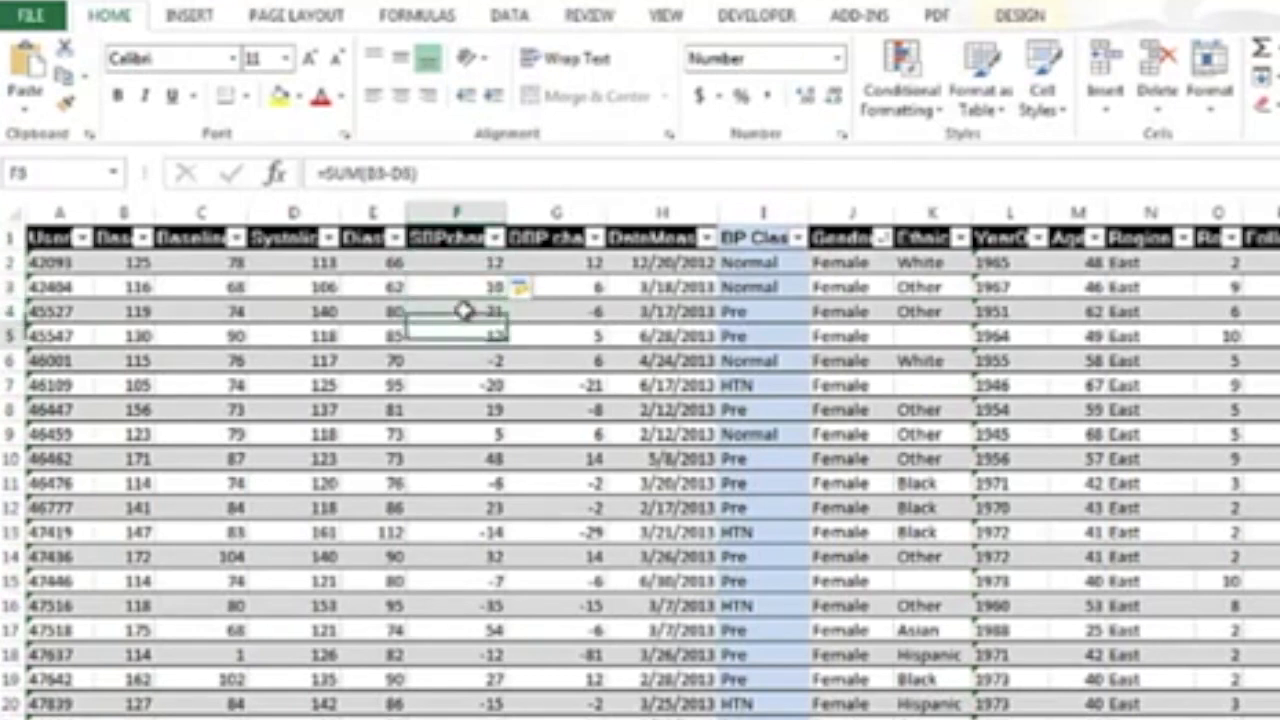
click(456, 654)
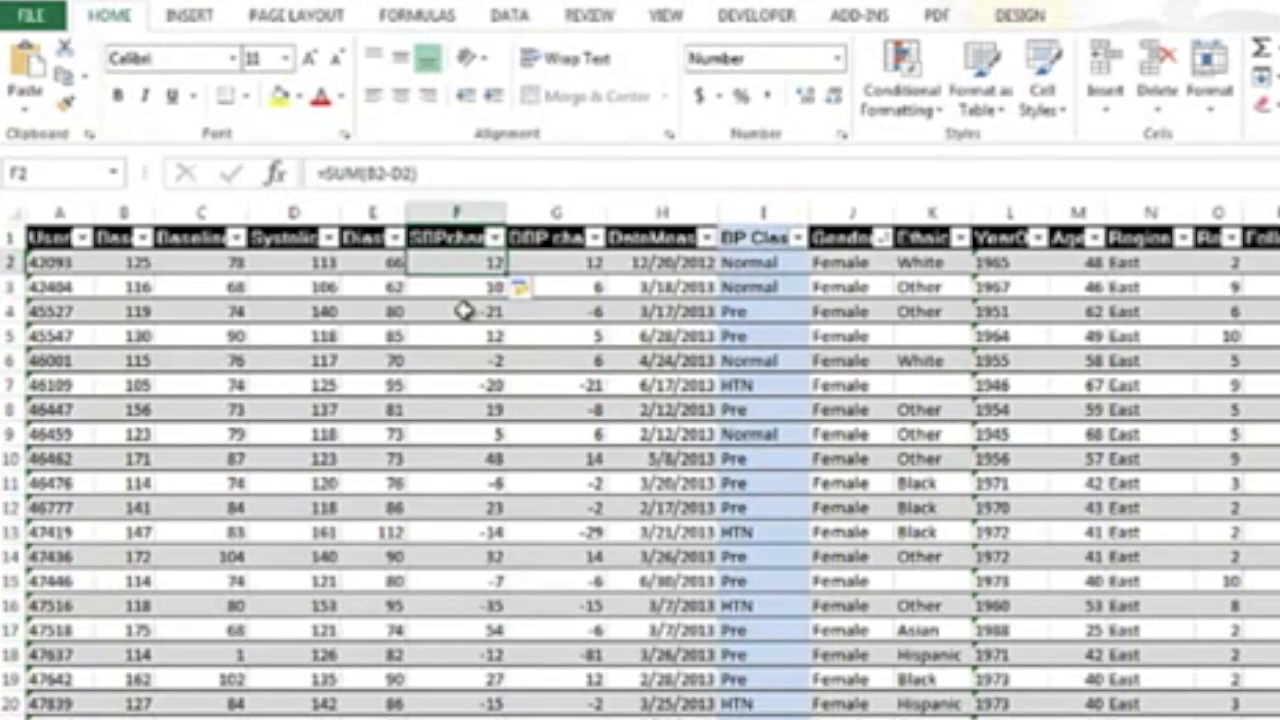
click(557, 262)
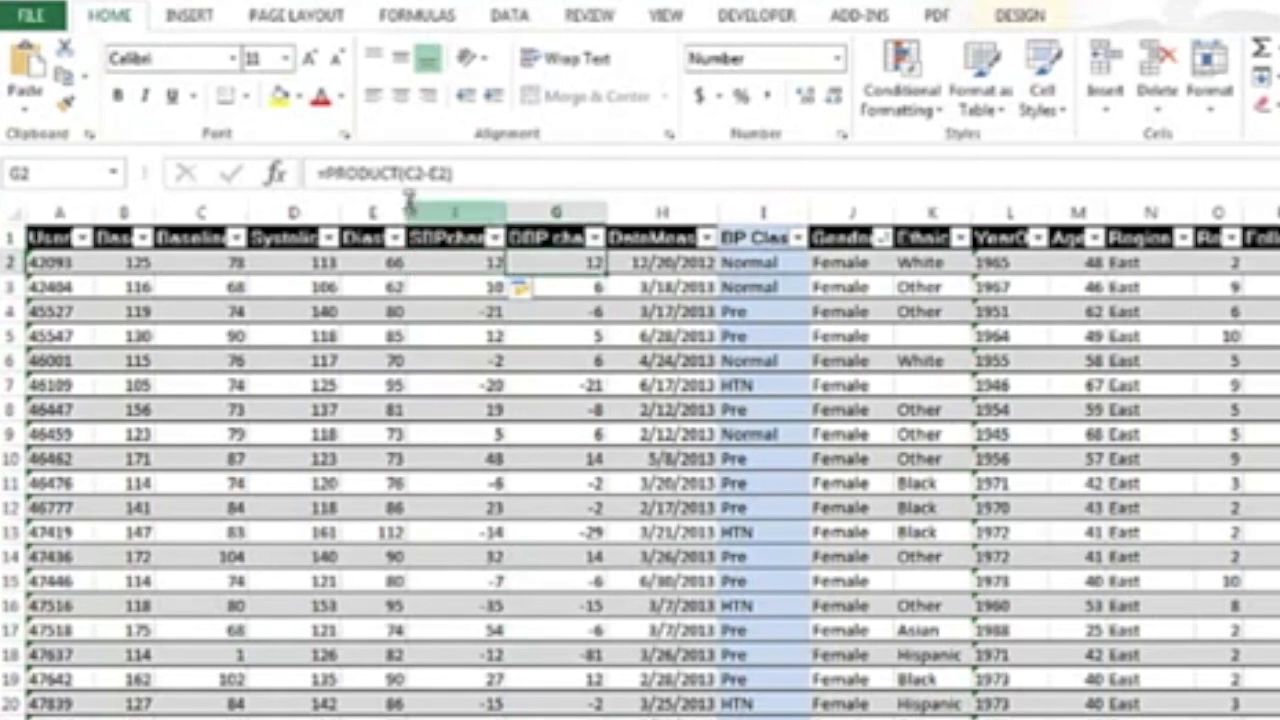